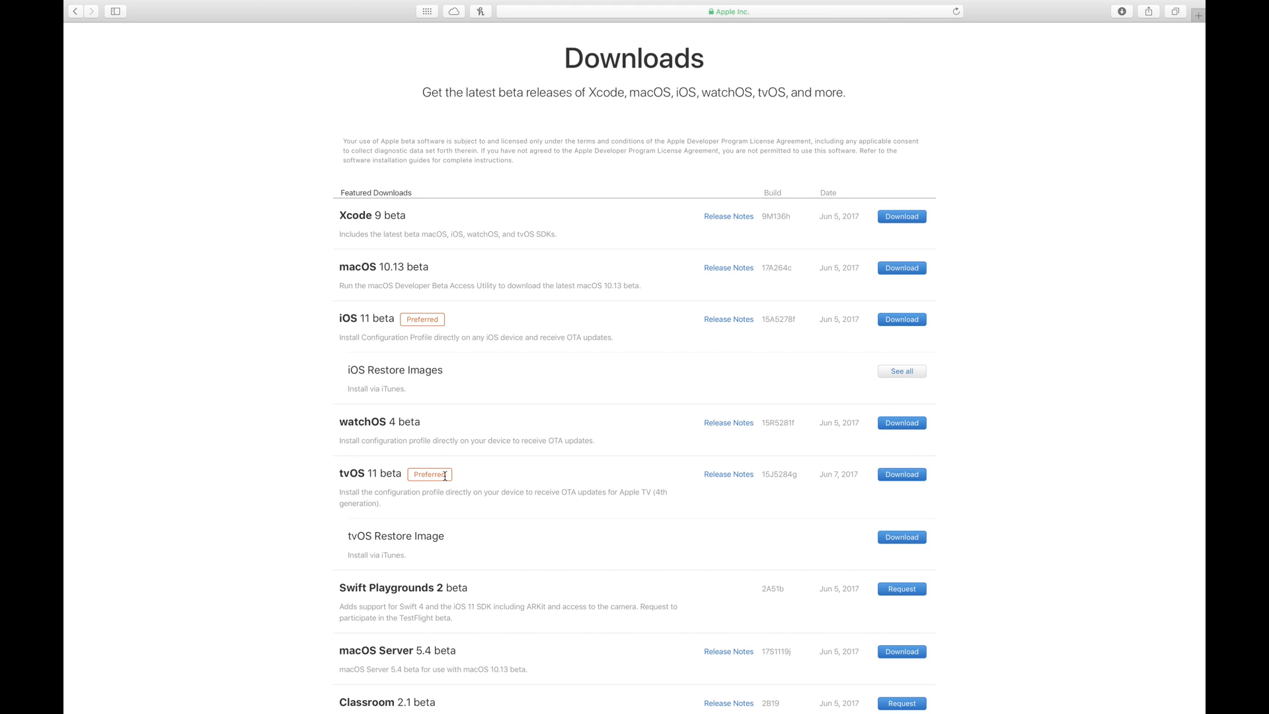
mouse_move(900, 475)
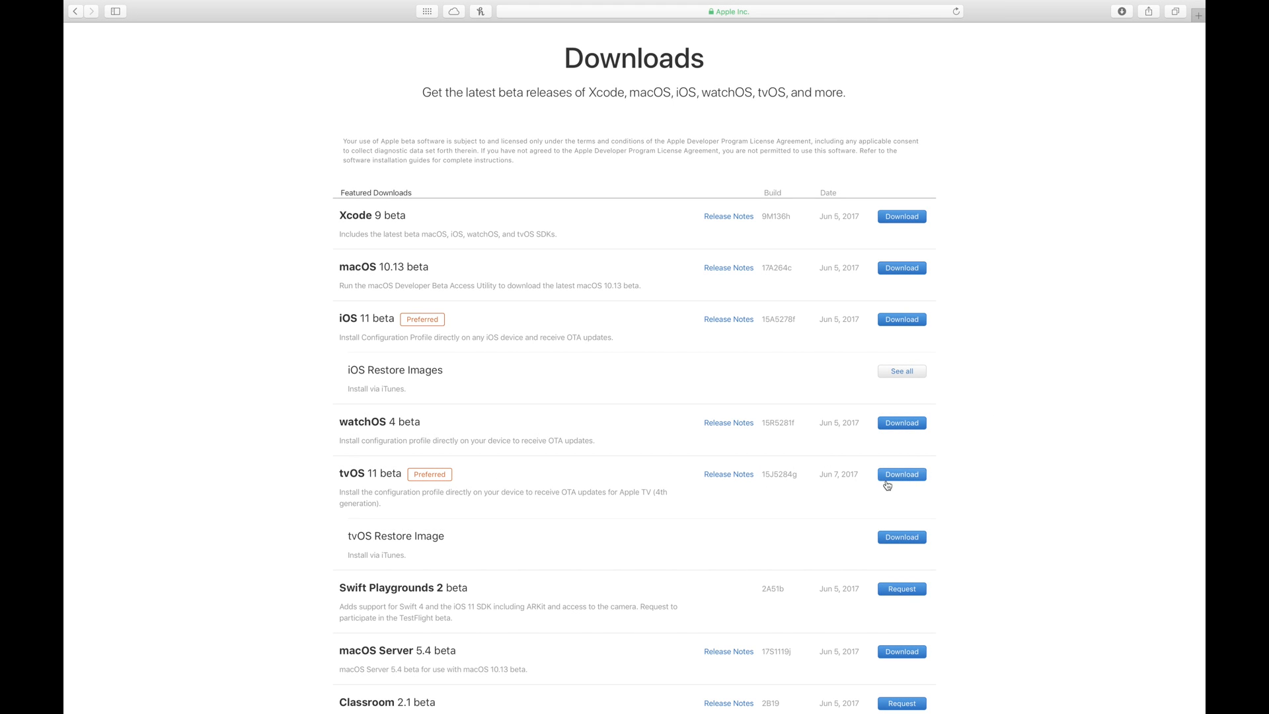
mouse_move(939, 484)
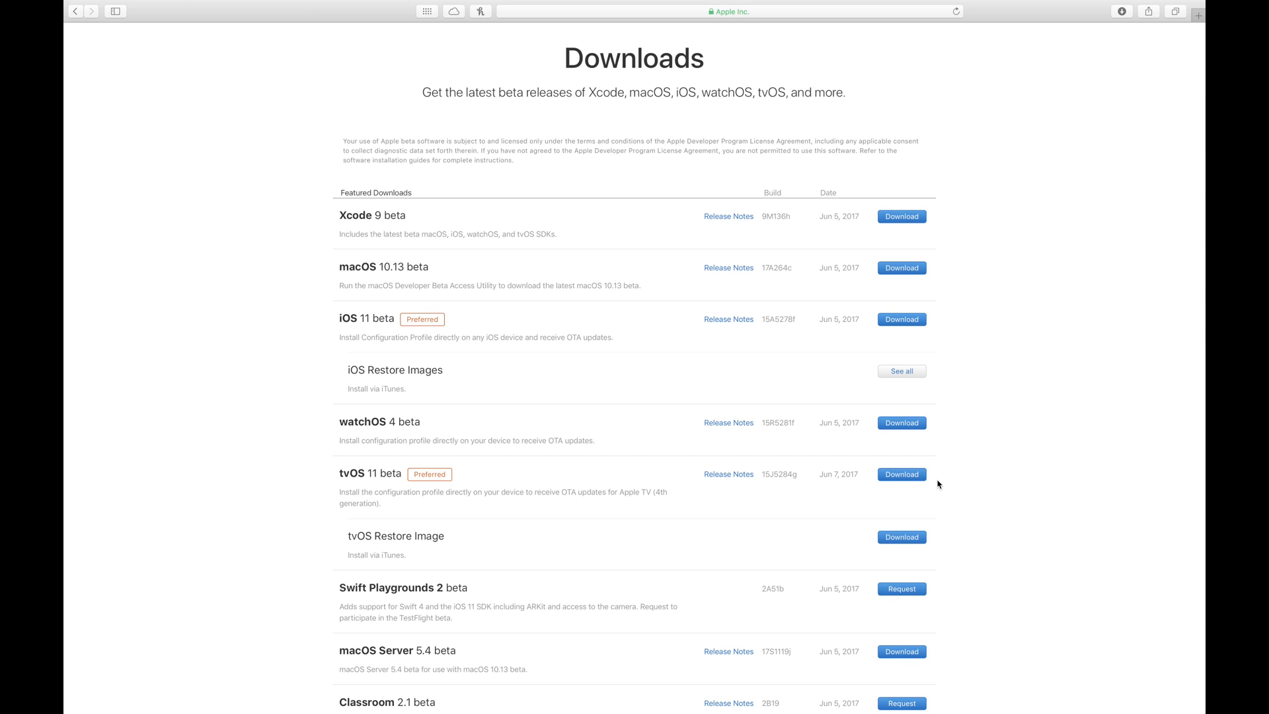
mouse_move(900, 475)
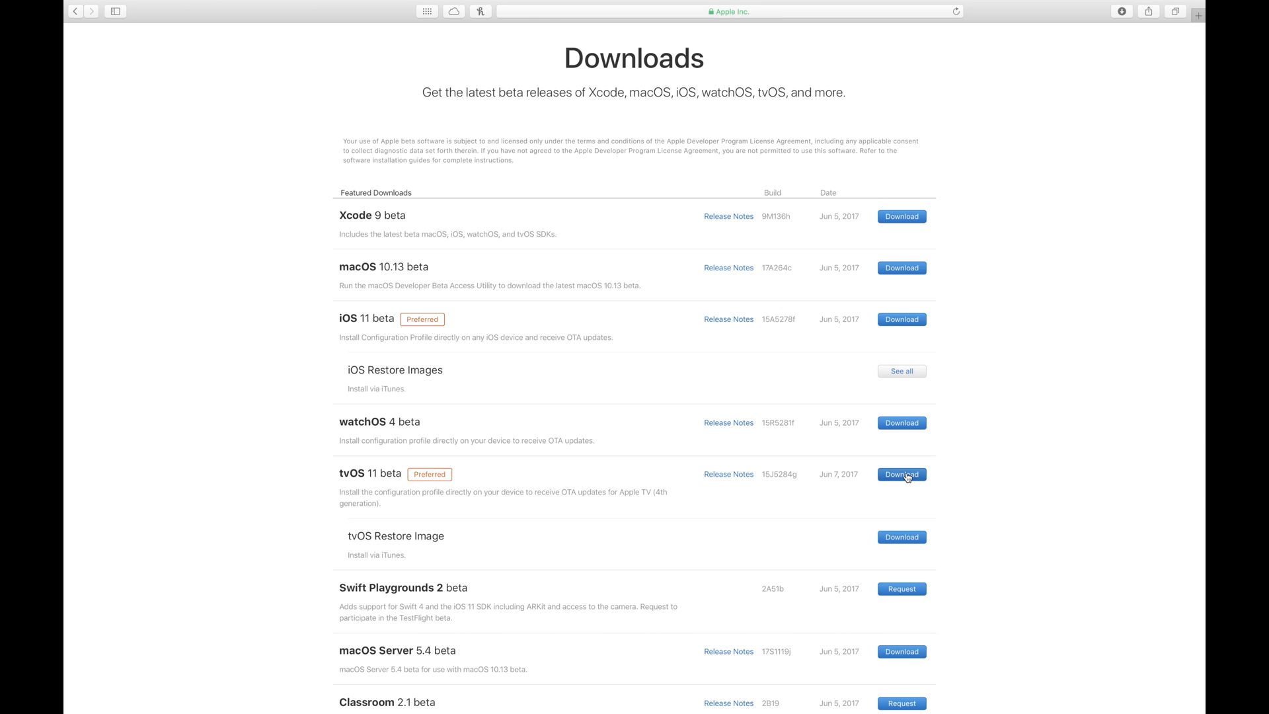
Start downloading the tvOS 11 beta configuration profile from the Apple Developer Downloads page.
click(900, 473)
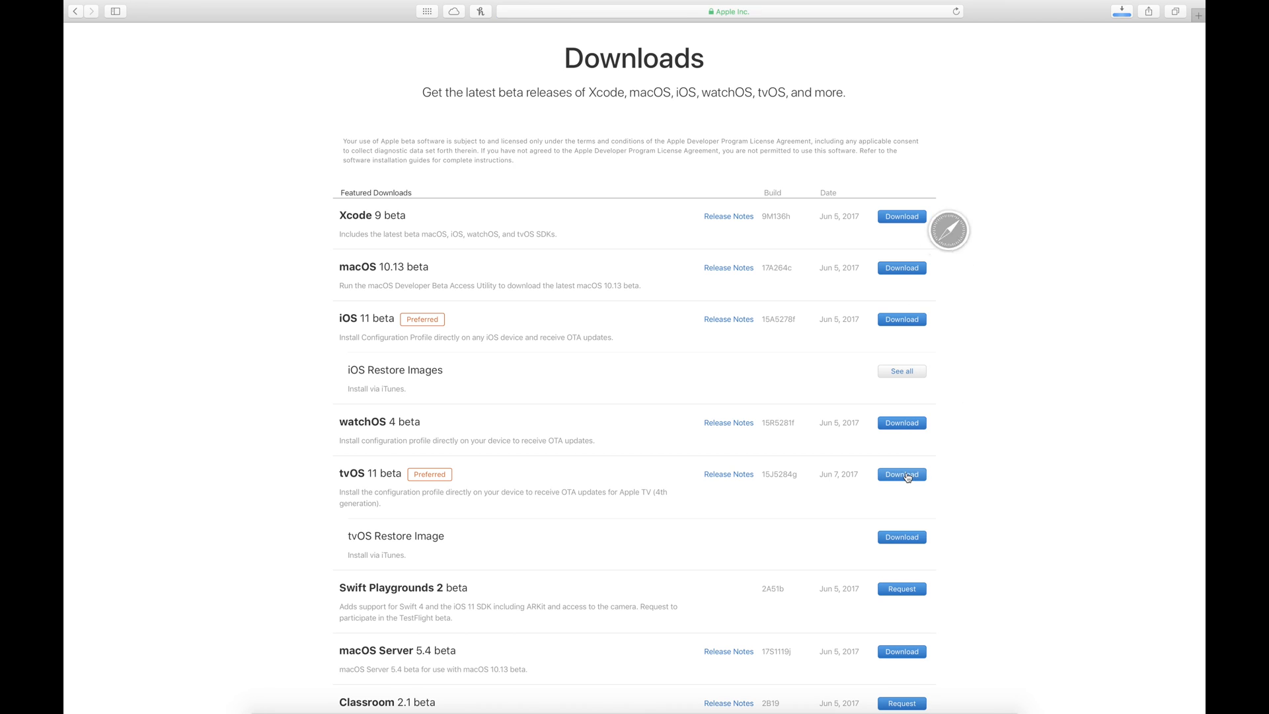
Reveal tvOS_11_beta_Profile.mobileconfig in Finder's Downloads folder and select it.
click(900, 475)
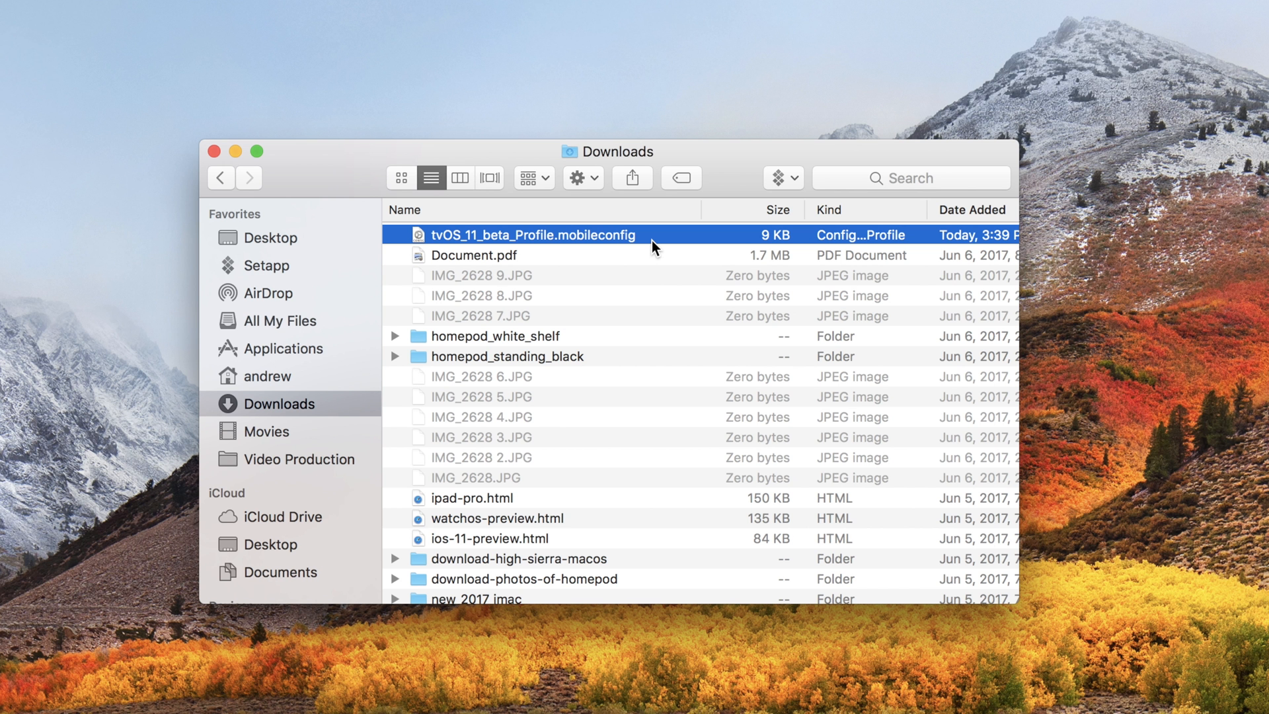
mouse_move(629, 249)
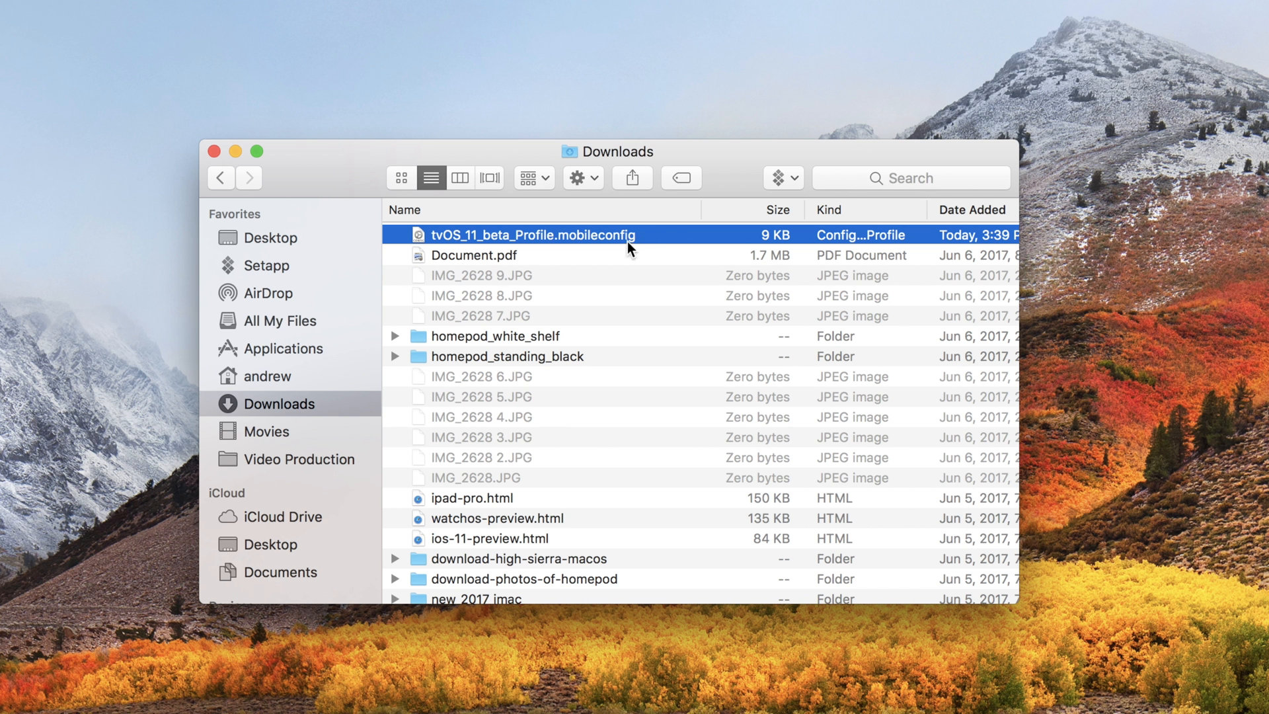
mouse_move(411, 173)
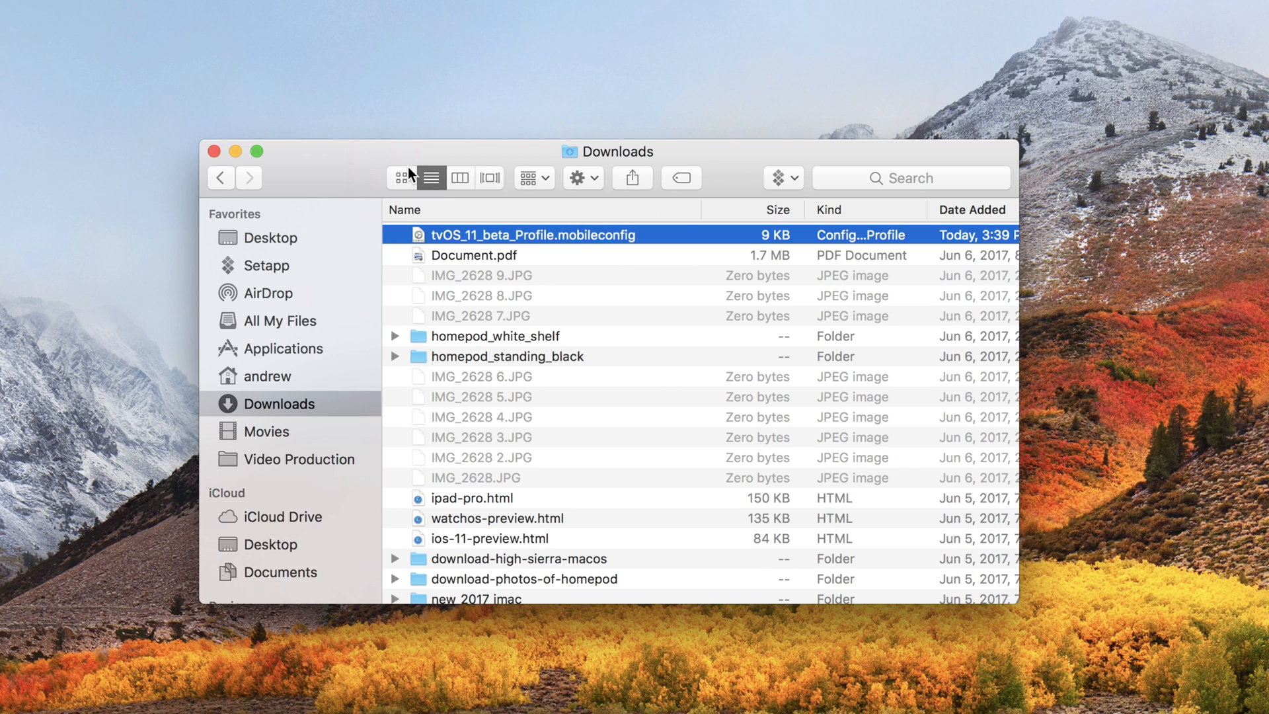
mouse_move(598, 293)
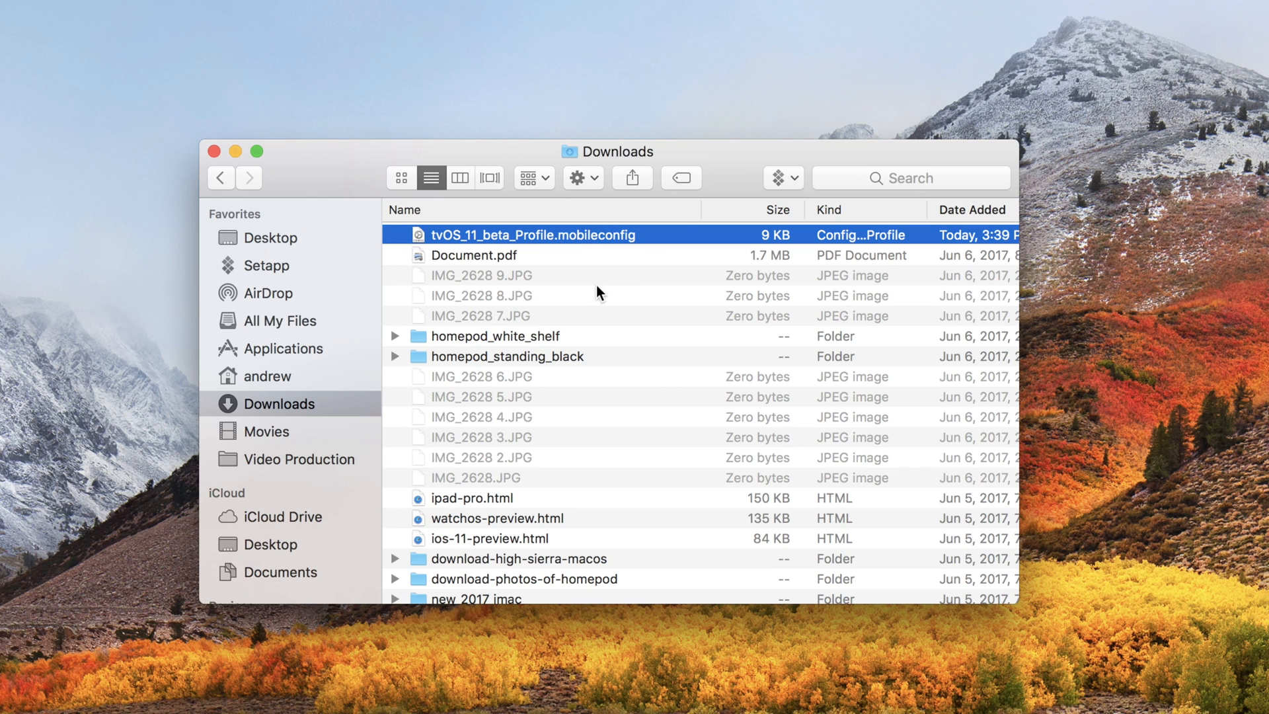
click(481, 295)
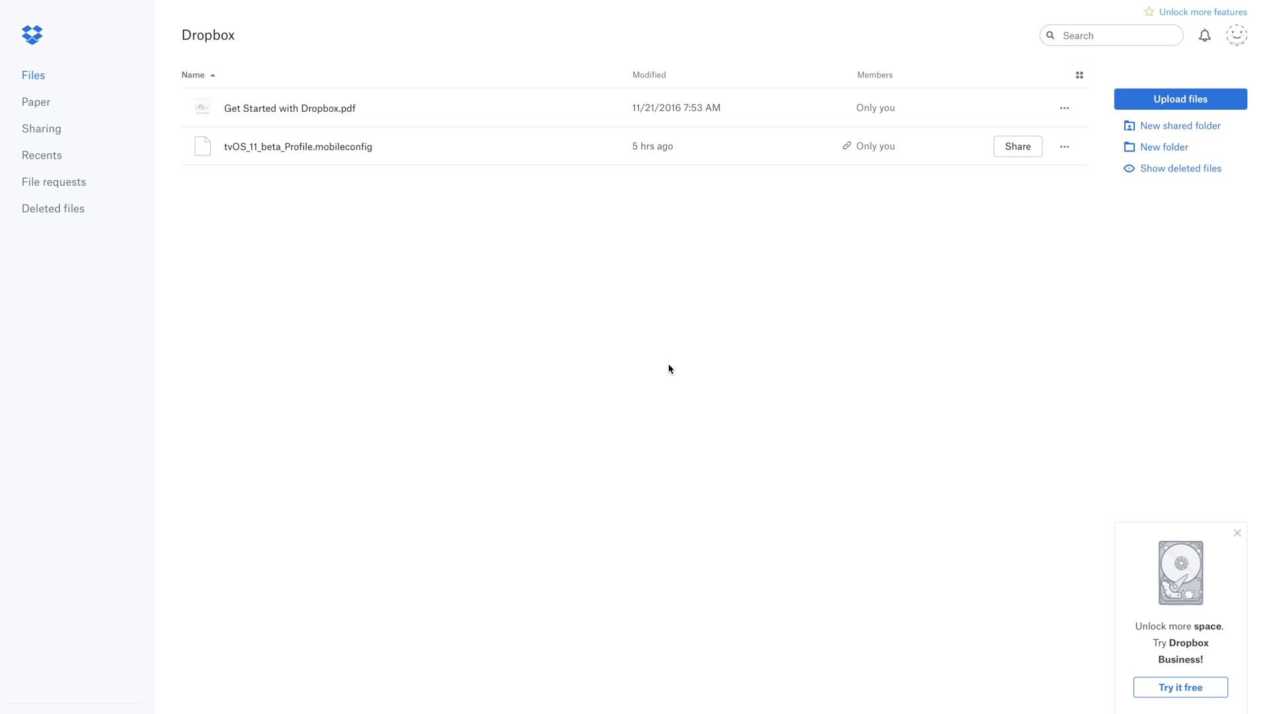
mouse_move(420, 150)
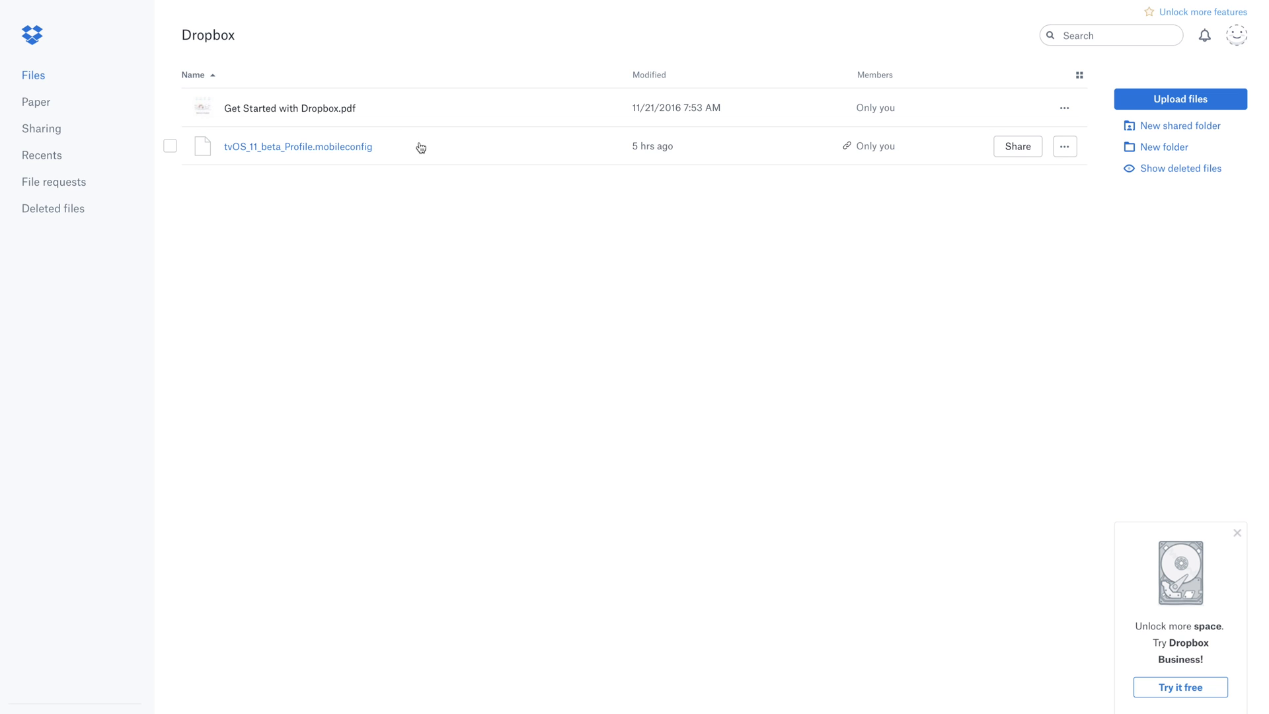
mouse_move(425, 153)
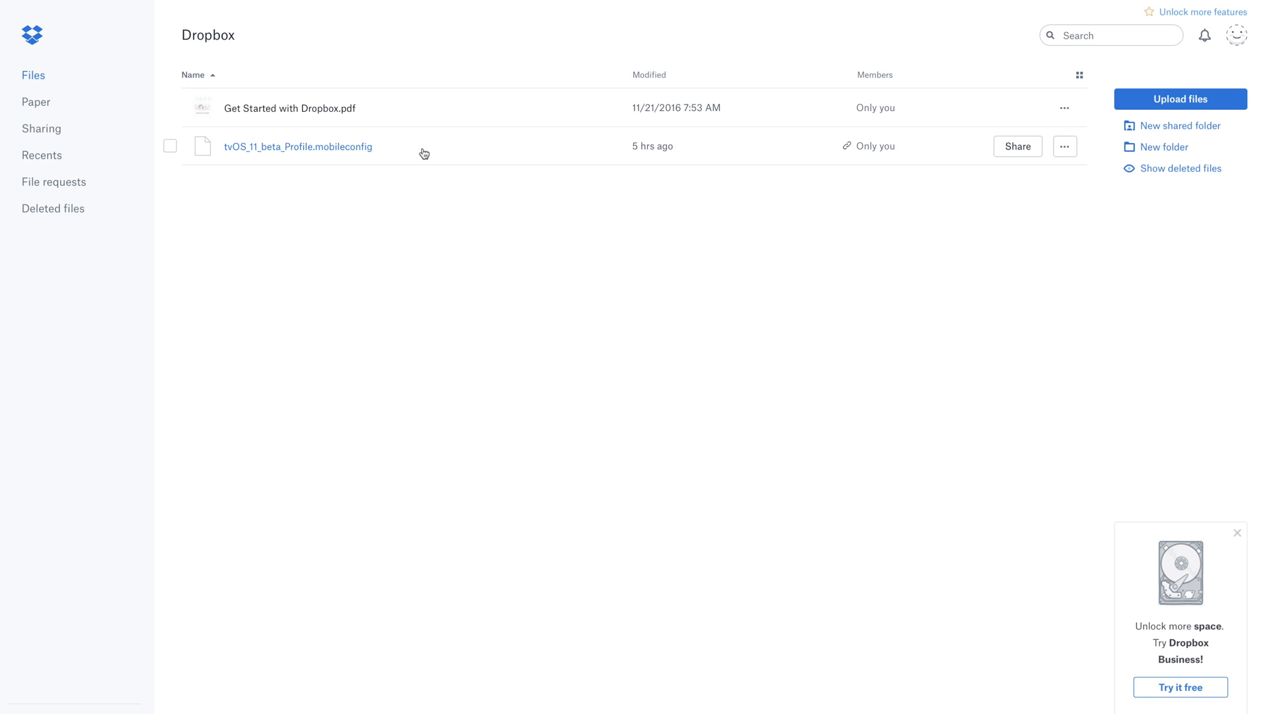
mouse_move(970, 151)
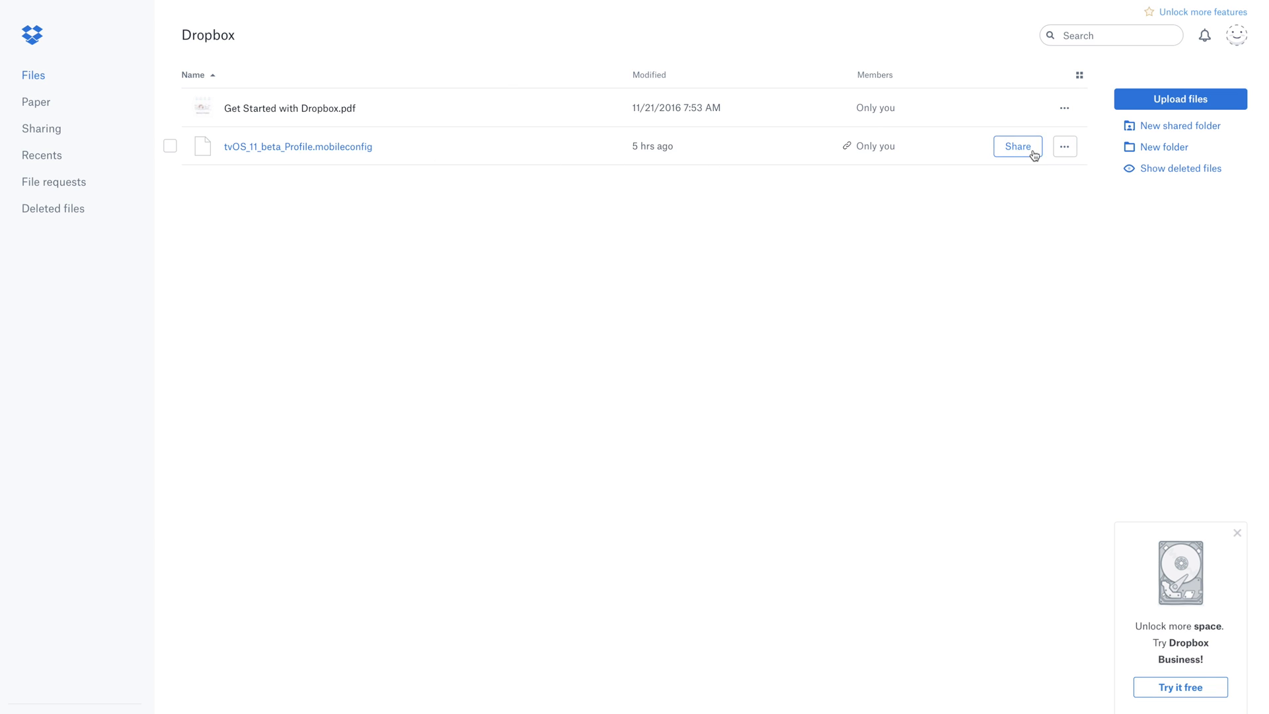
Show the Dropbox share link for the mobileconfig file, viewable by anyone with the link.
click(1017, 147)
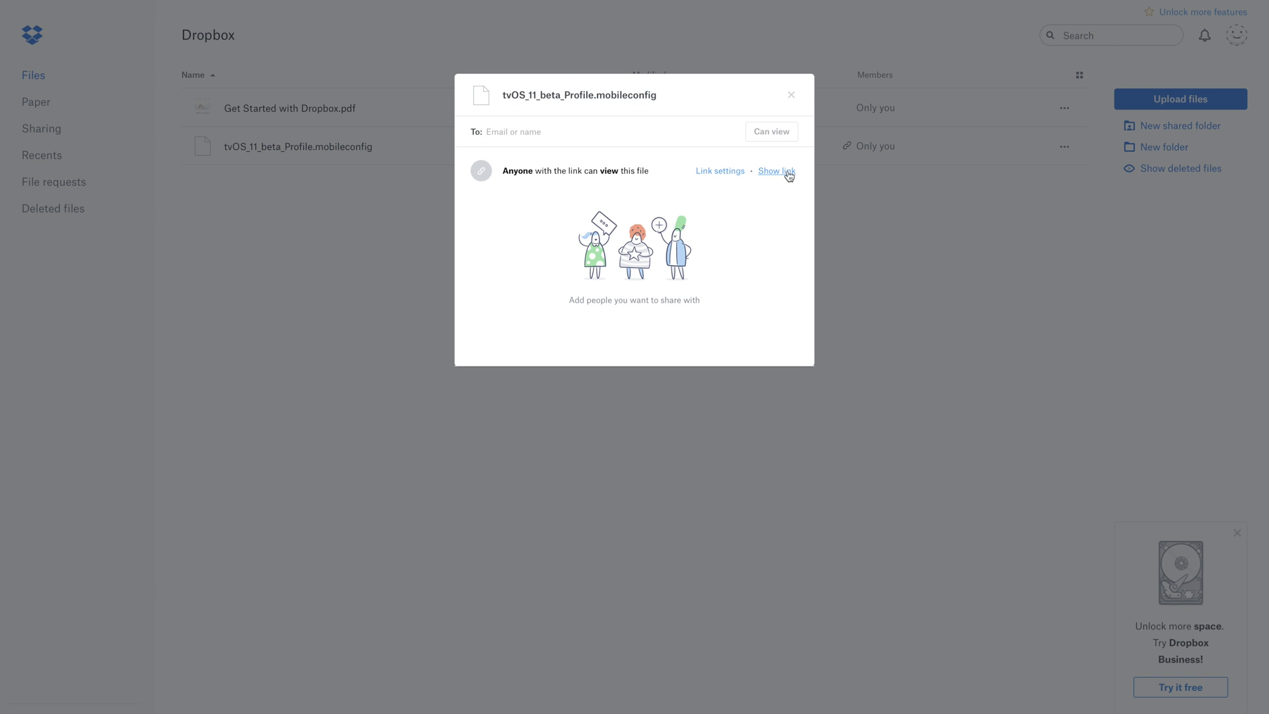
mouse_move(768, 174)
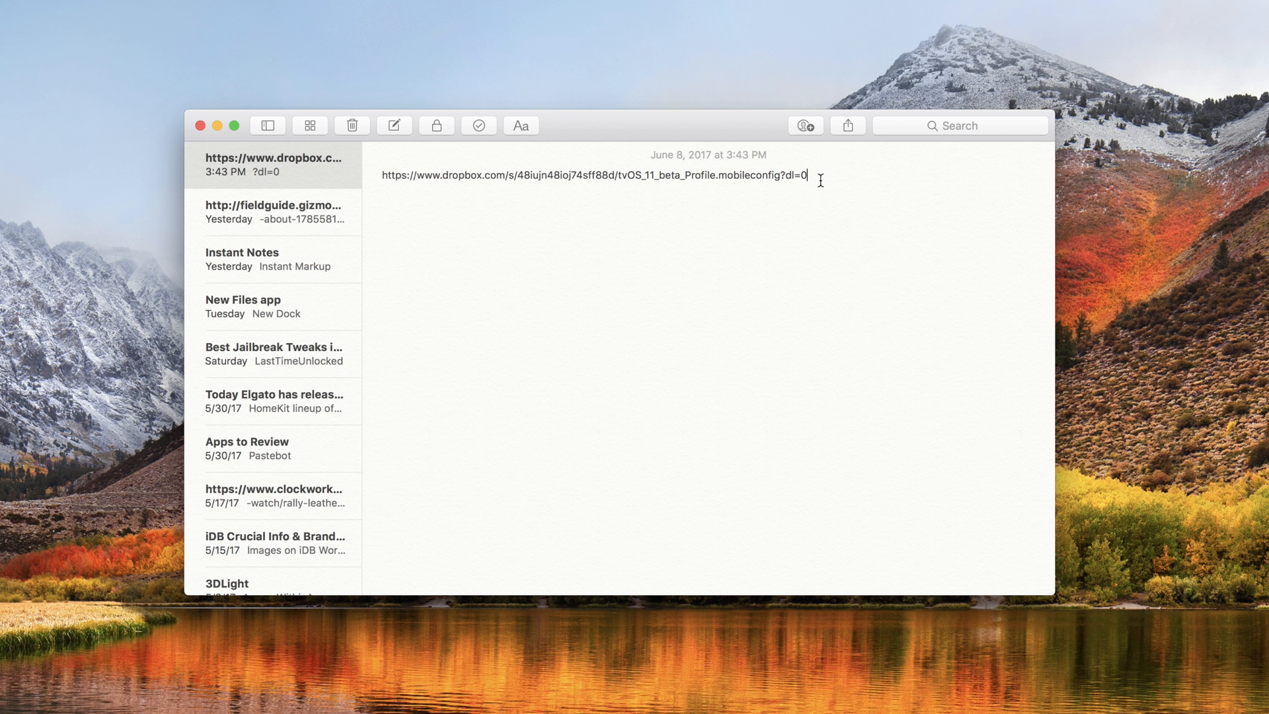
Change the Dropbox link's ending to dl=1 in Notes and select the whole URL.
text(1)
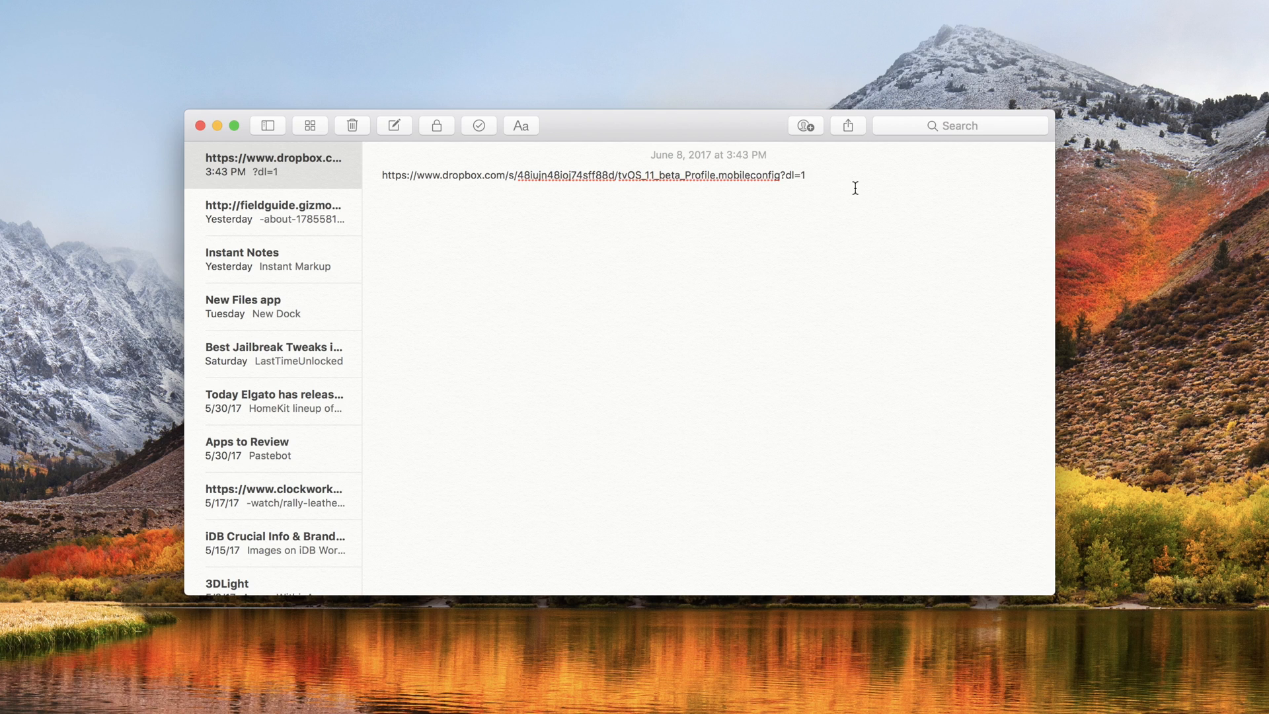
mouse_move(782, 176)
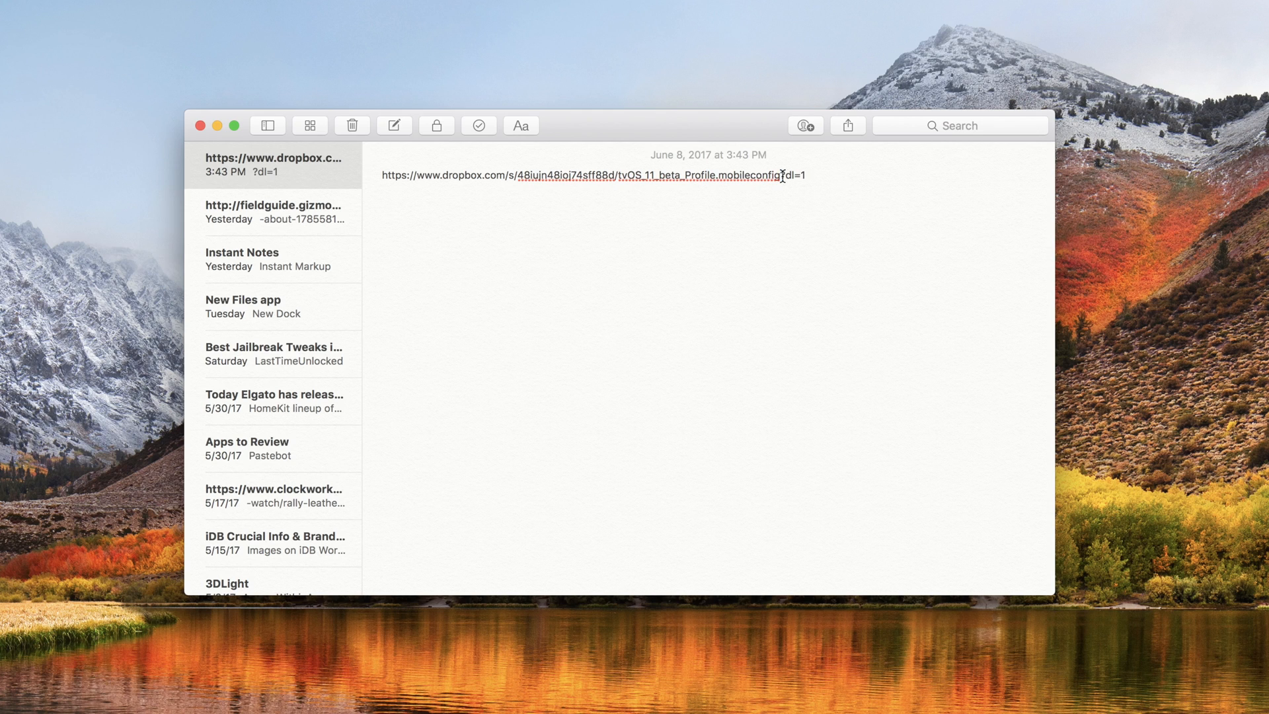
triple_click(594, 175)
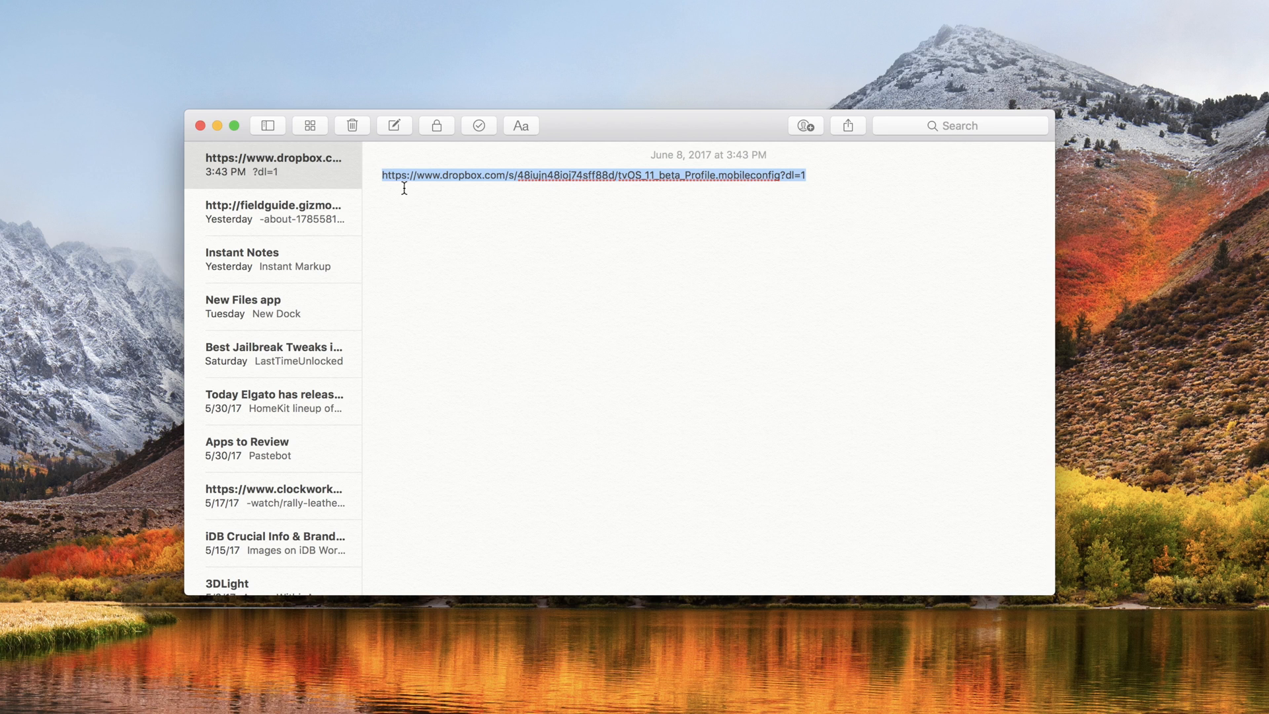
mouse_move(429, 206)
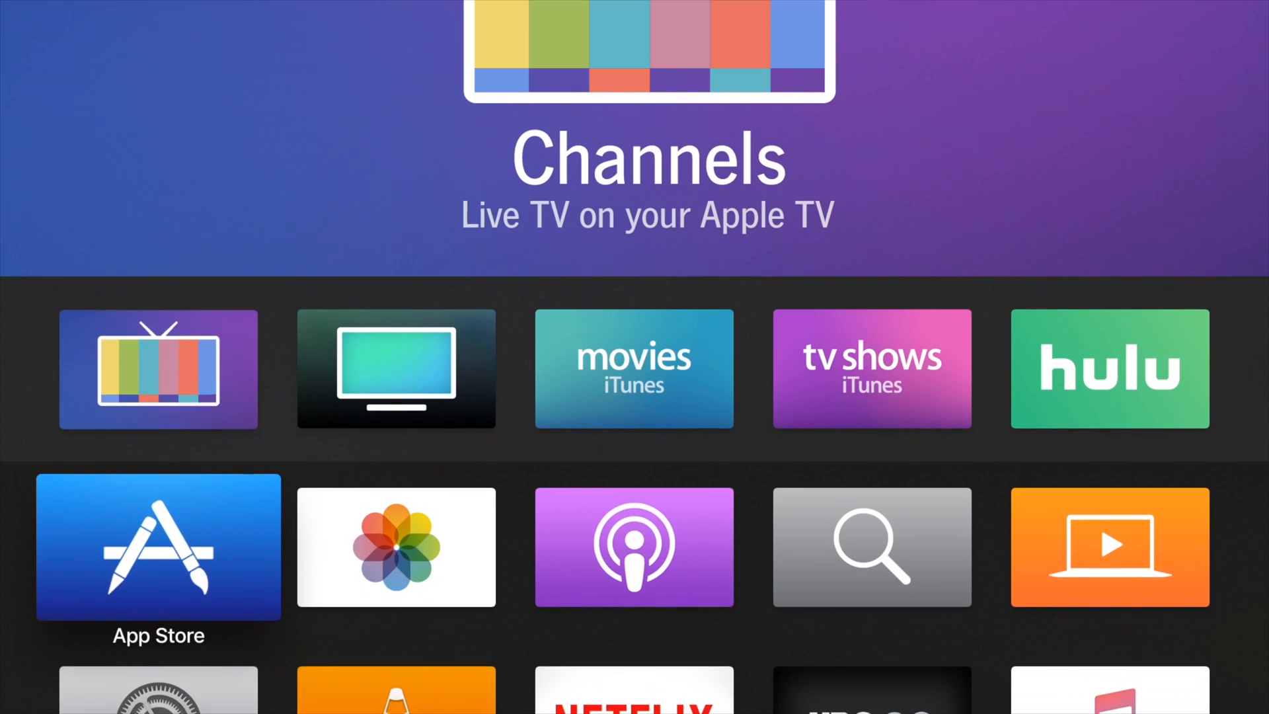
Enter the Apple TV's Settings and scroll down through the General options toward Profiles.
scroll(down, 3)
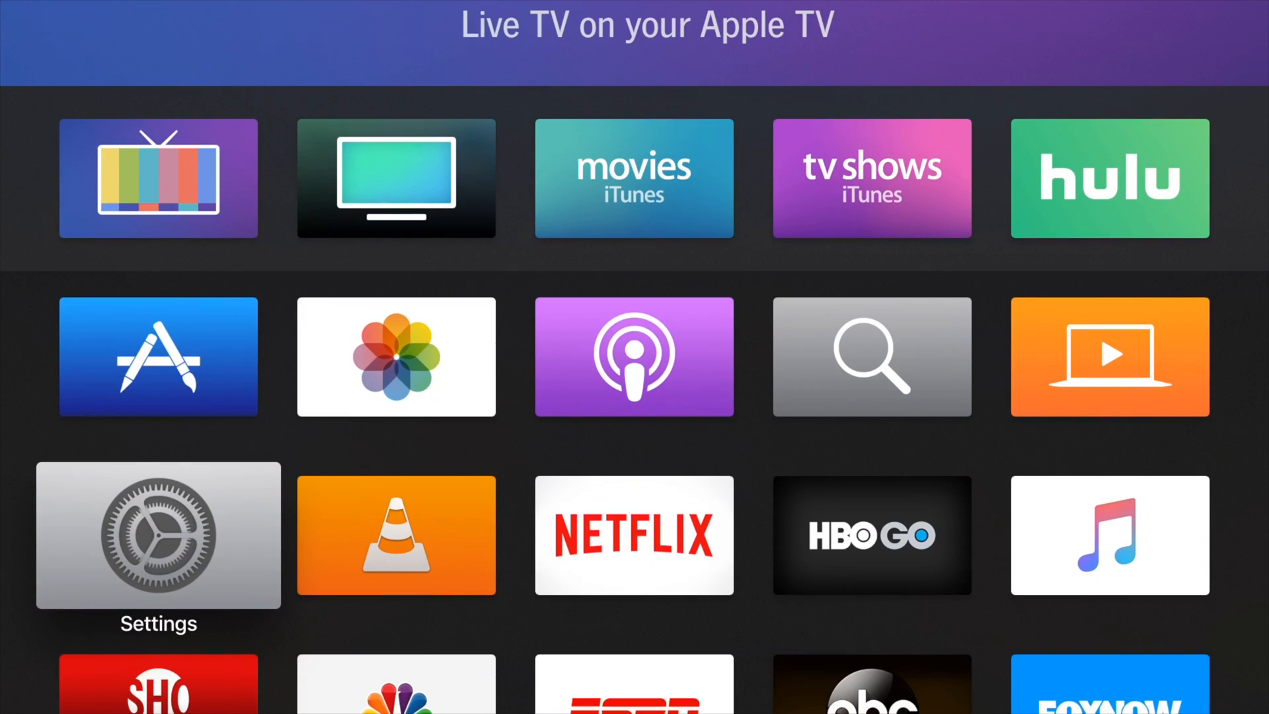
click(157, 534)
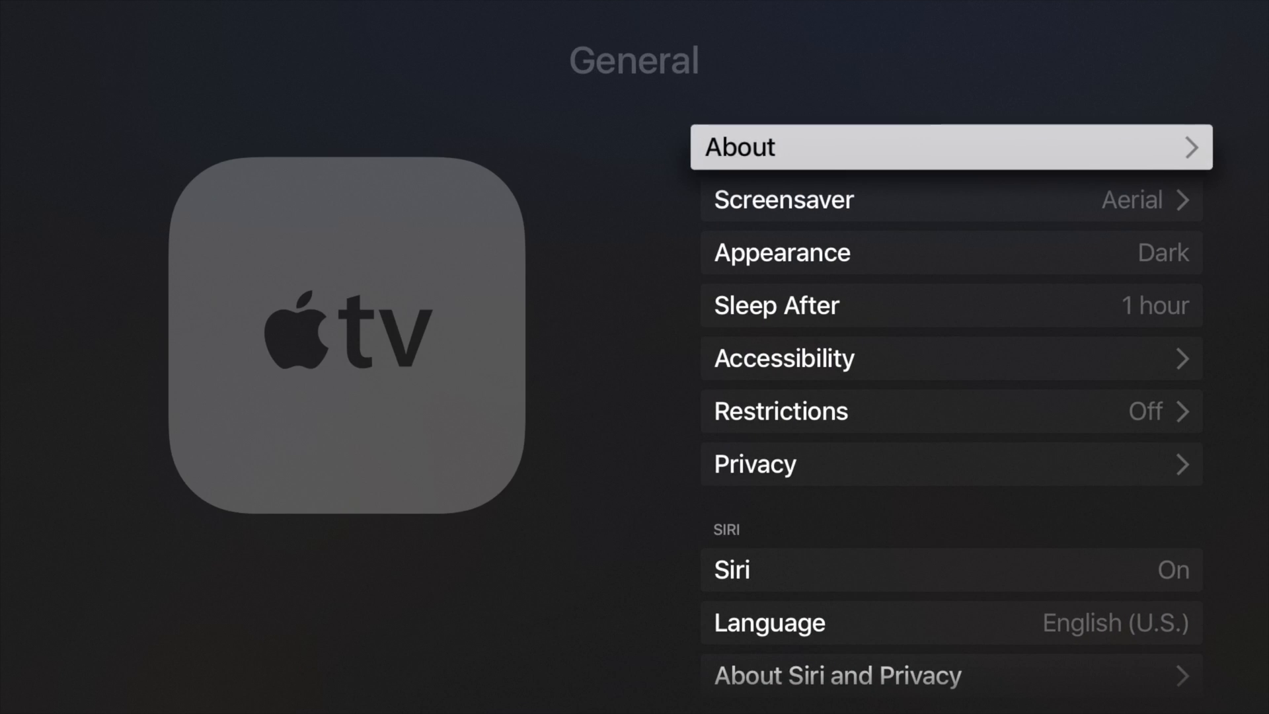
scroll(down, 3)
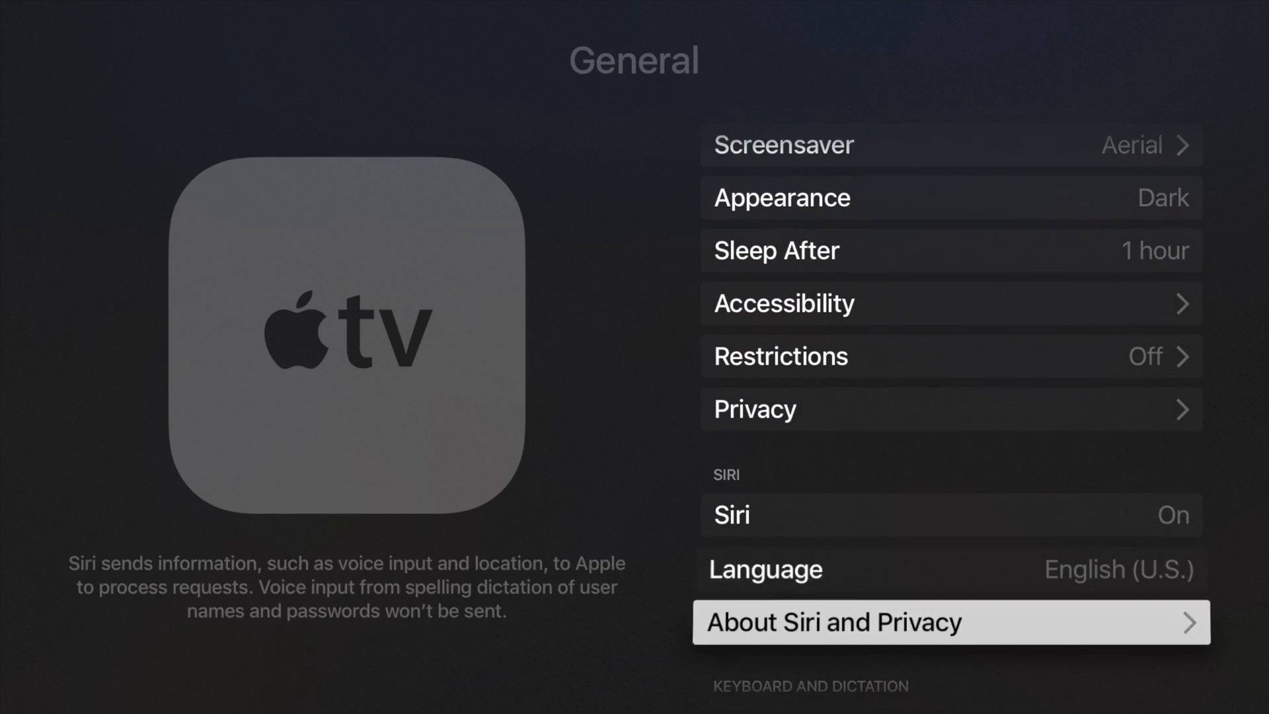
scroll(down, 3)
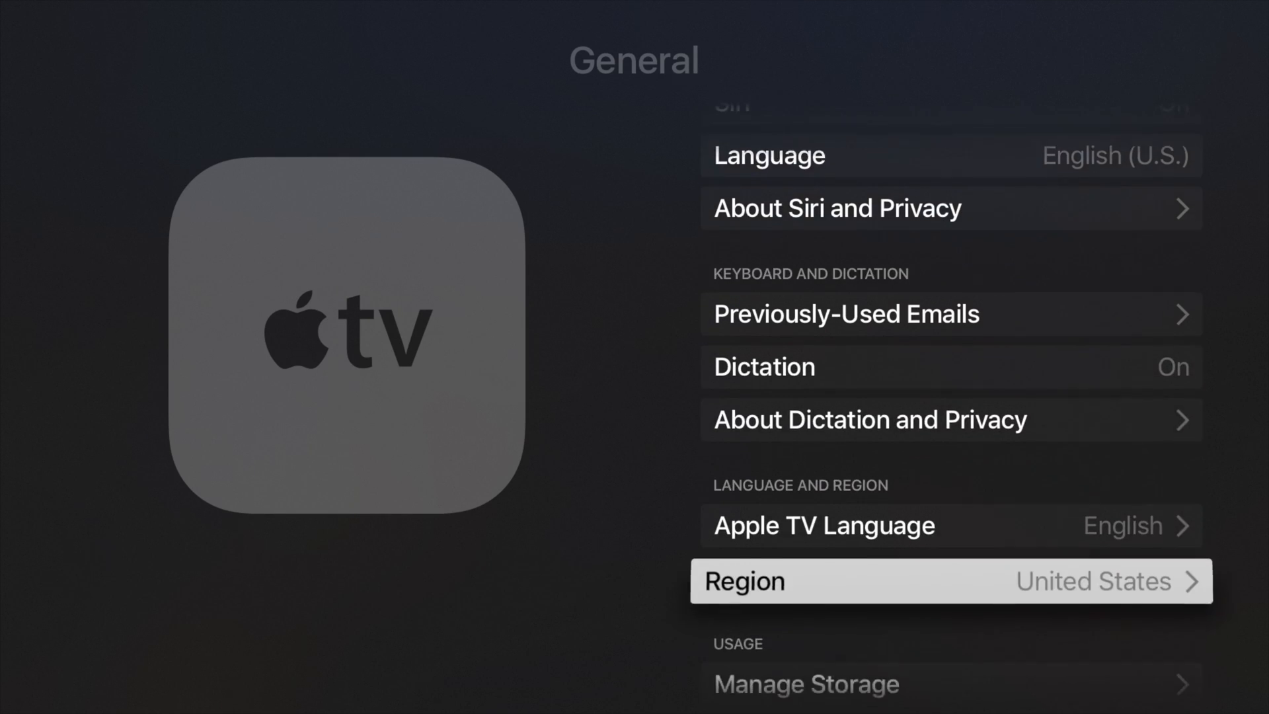
scroll(down, 3)
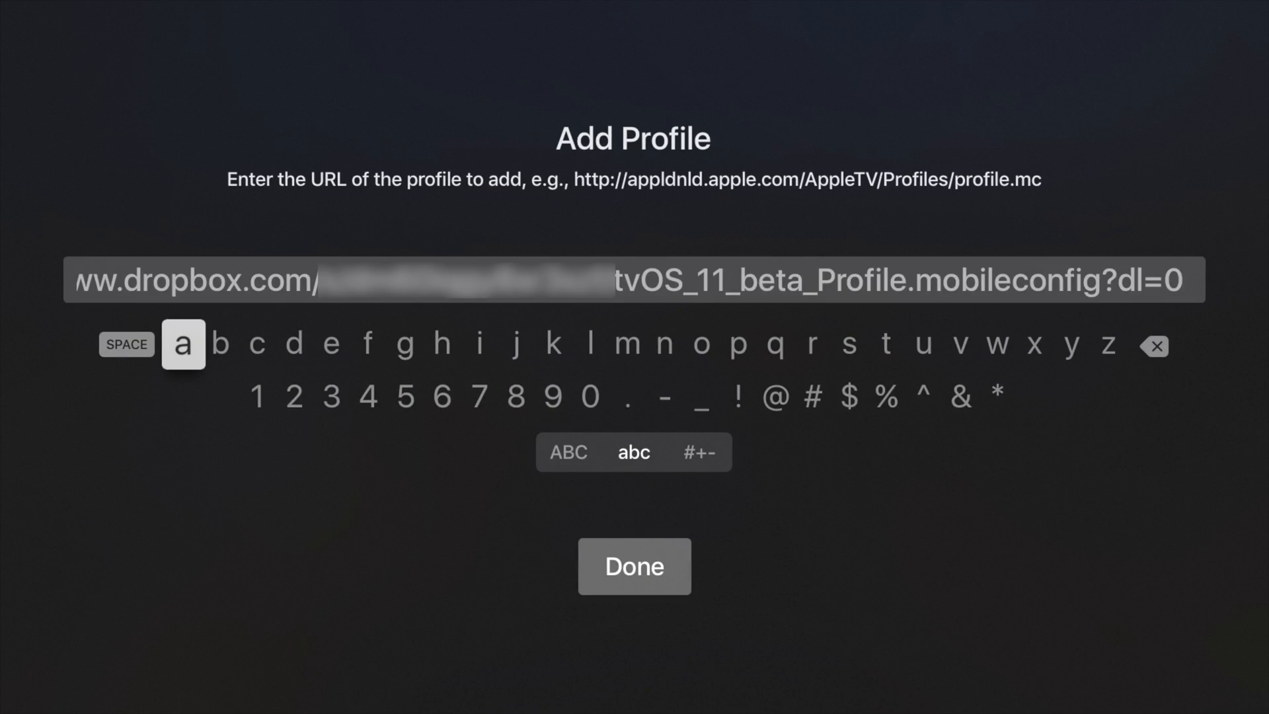
Submit the dl=0 Dropbox profile URL, then dismiss the Can't Add Profile error with OK.
click(633, 566)
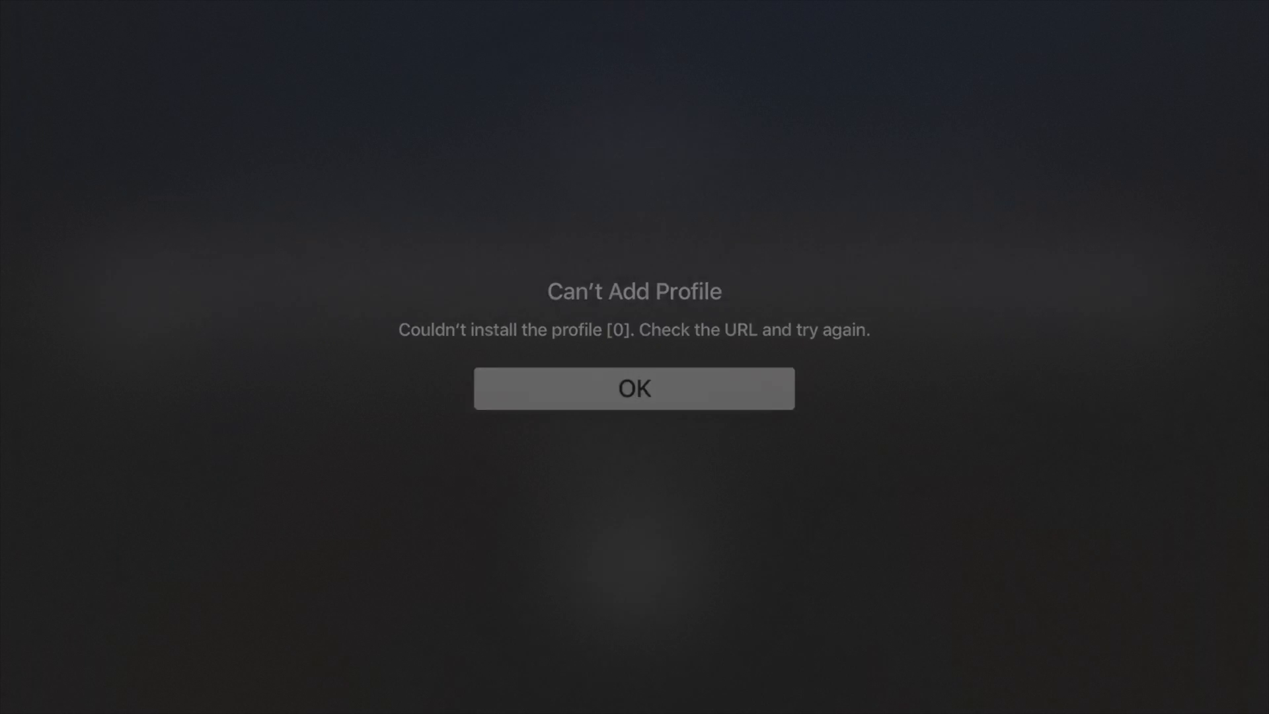
click(634, 387)
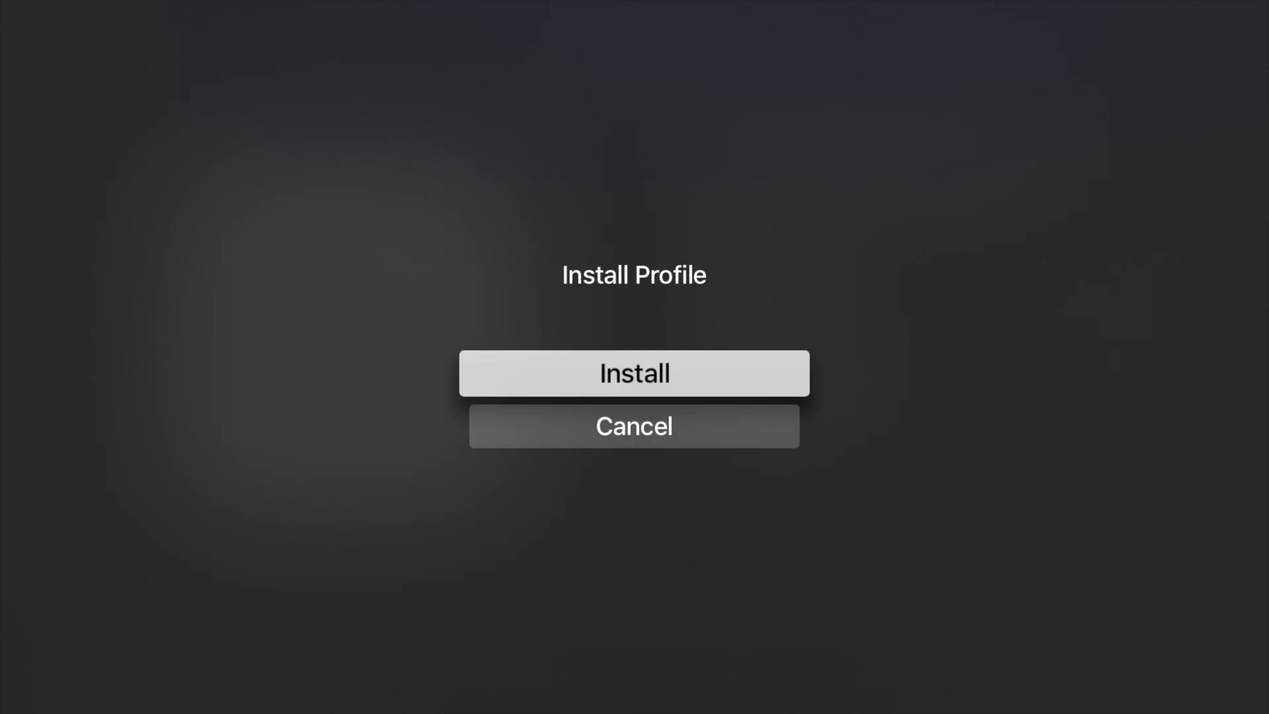
Install the tvOS 11 beta profile and restart the Apple TV from the Restart Required alert.
click(633, 373)
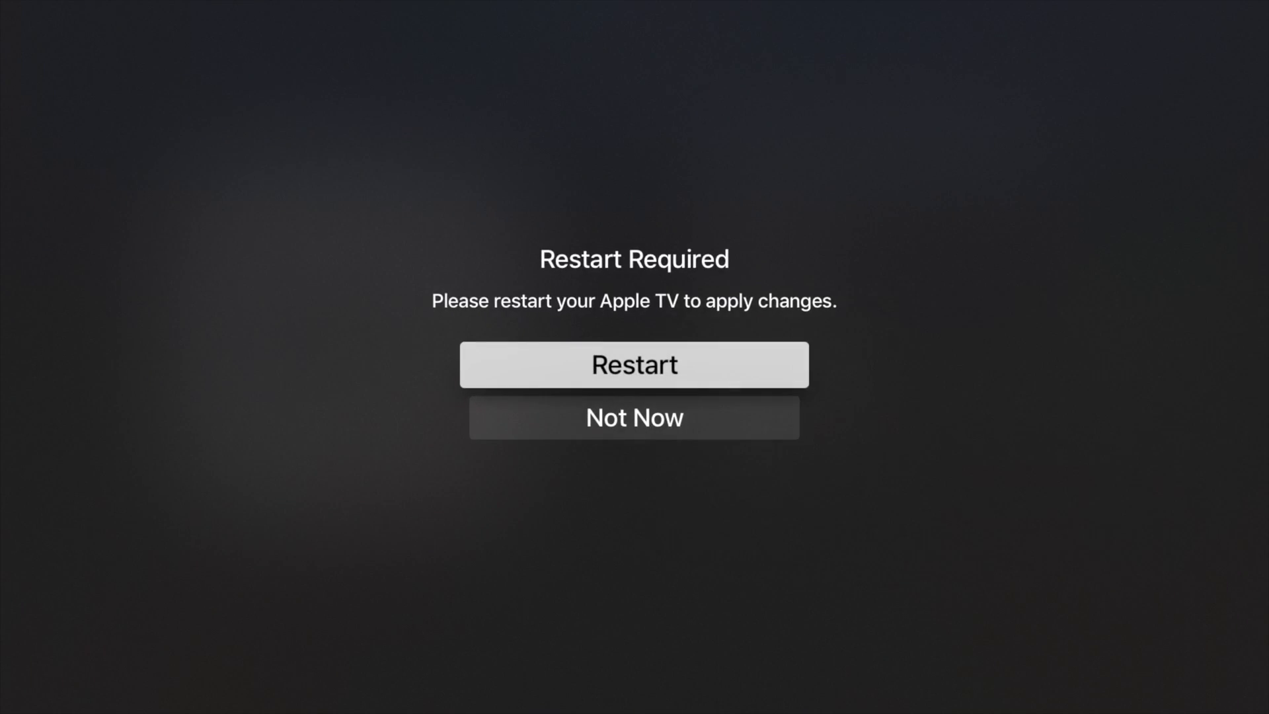
click(634, 416)
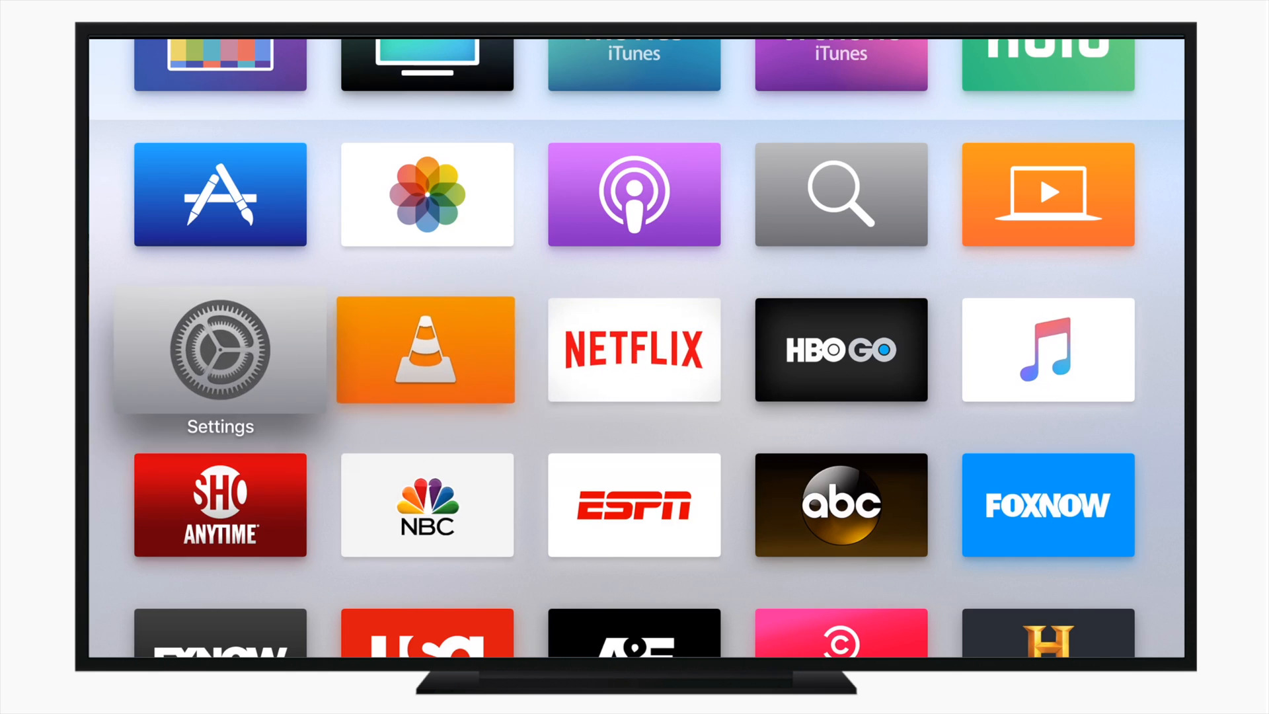
After the restart, go back into Settings > General and scroll toward Date and Time and Profiles.
click(220, 354)
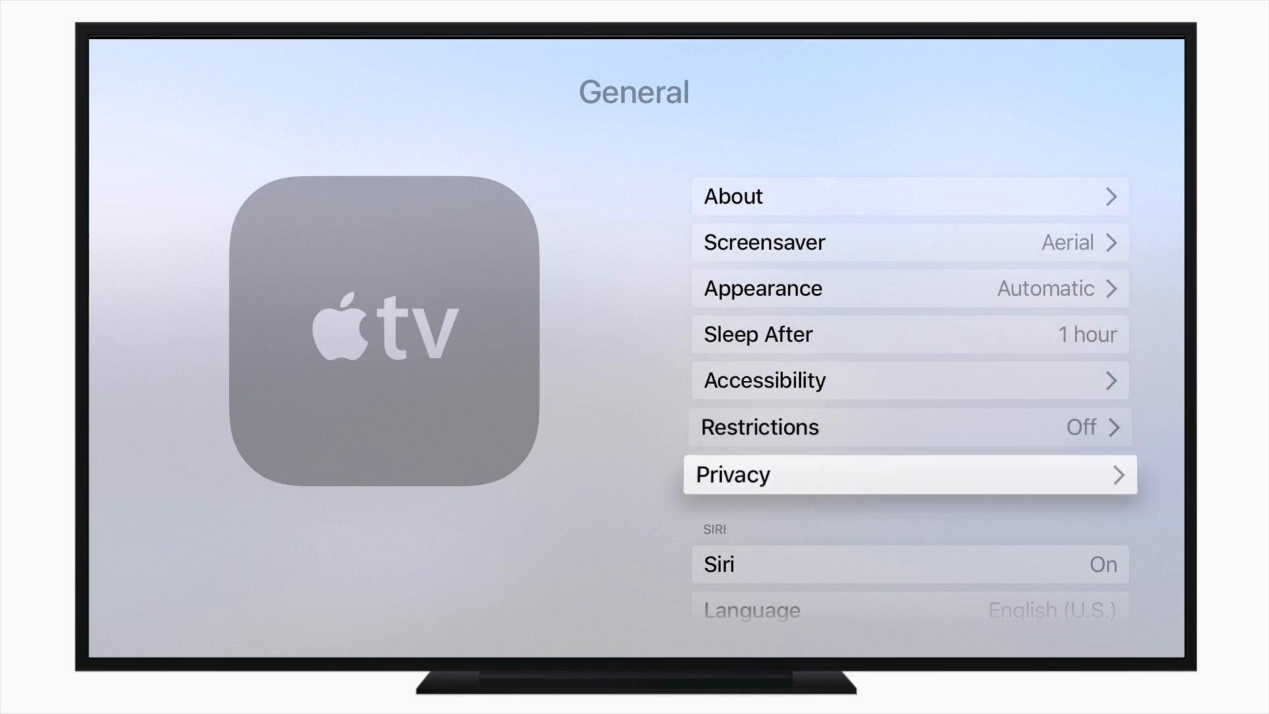
scroll(down, 3)
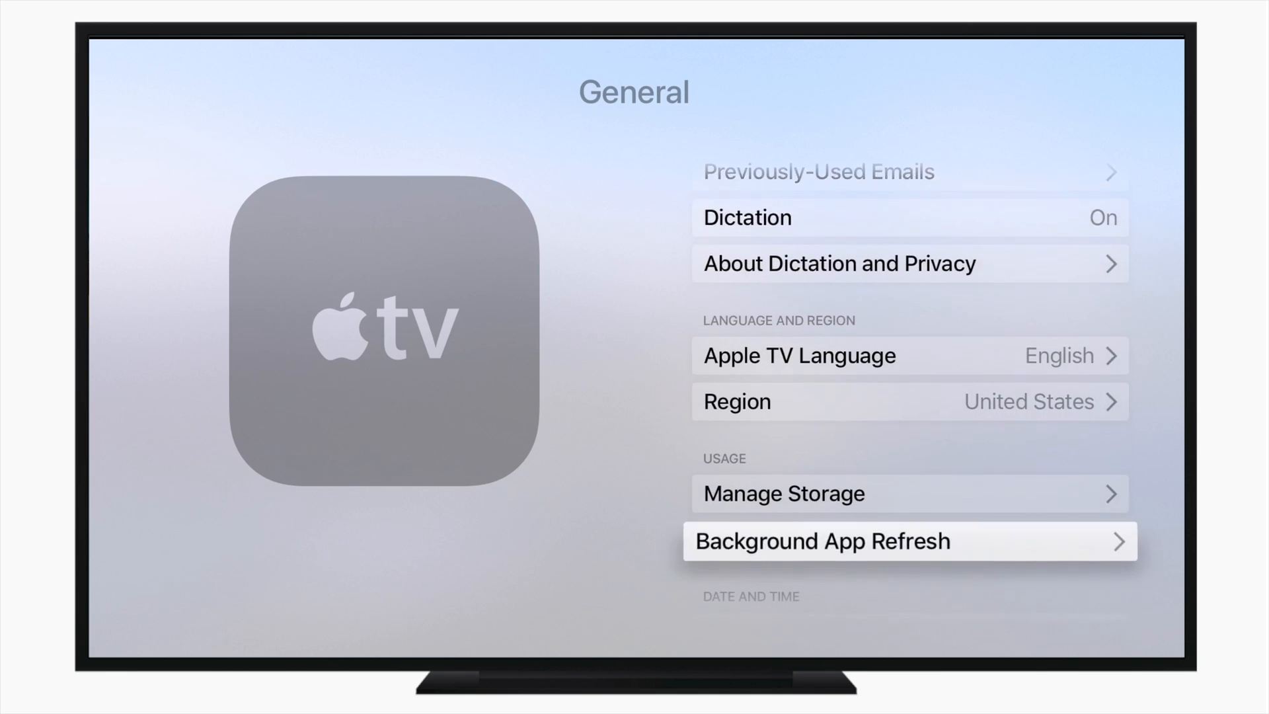
scroll(down, 3)
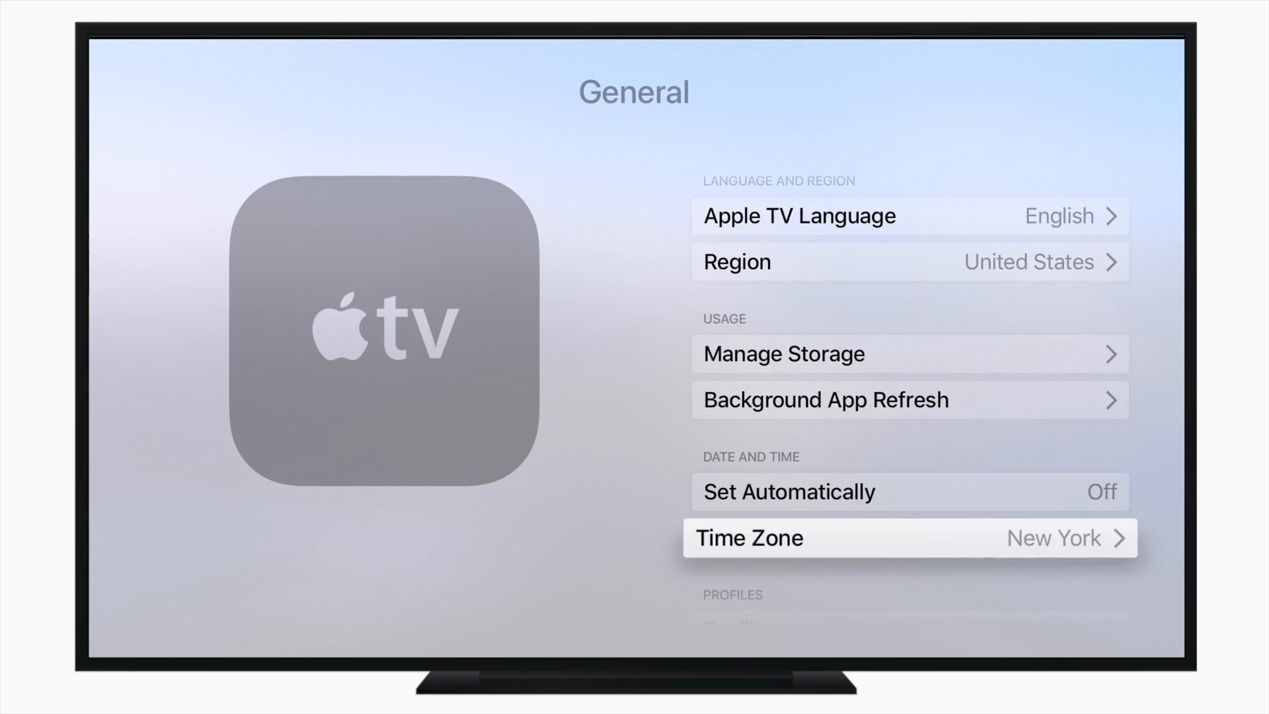
scroll(down, 3)
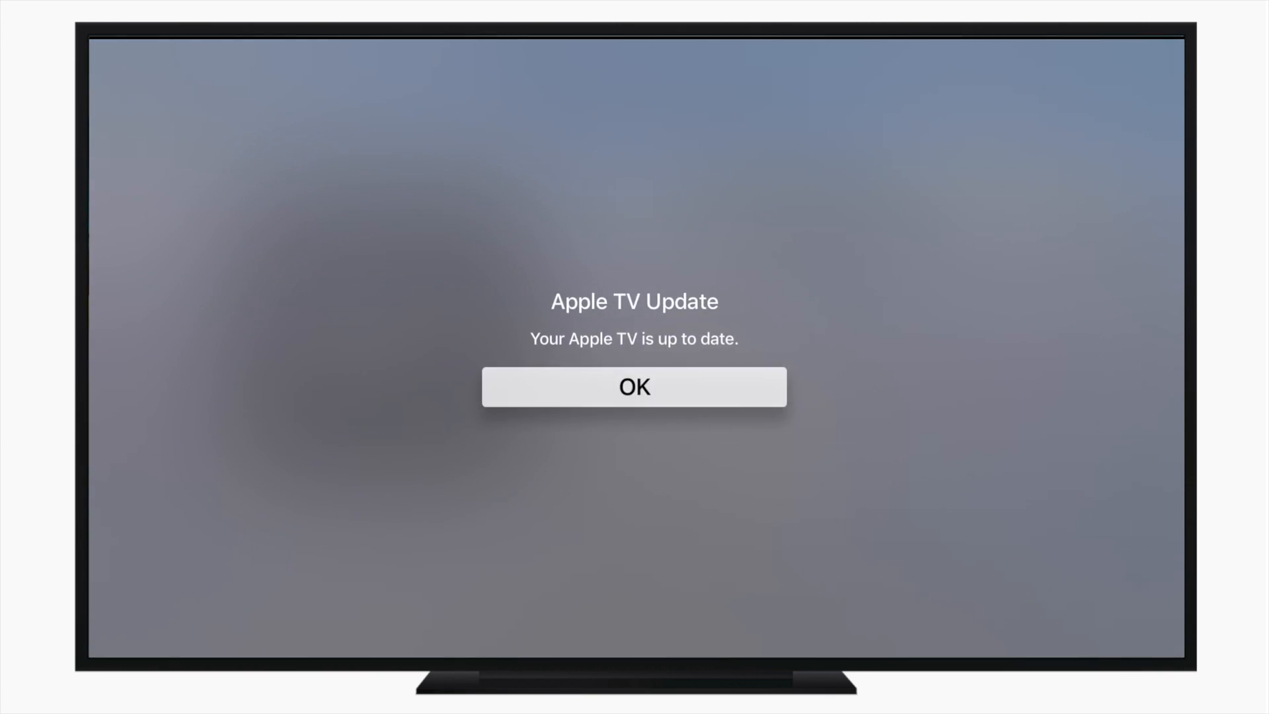
Acknowledge the up-to-date alert confirming the Apple TV now runs tvOS 11.0.
click(633, 386)
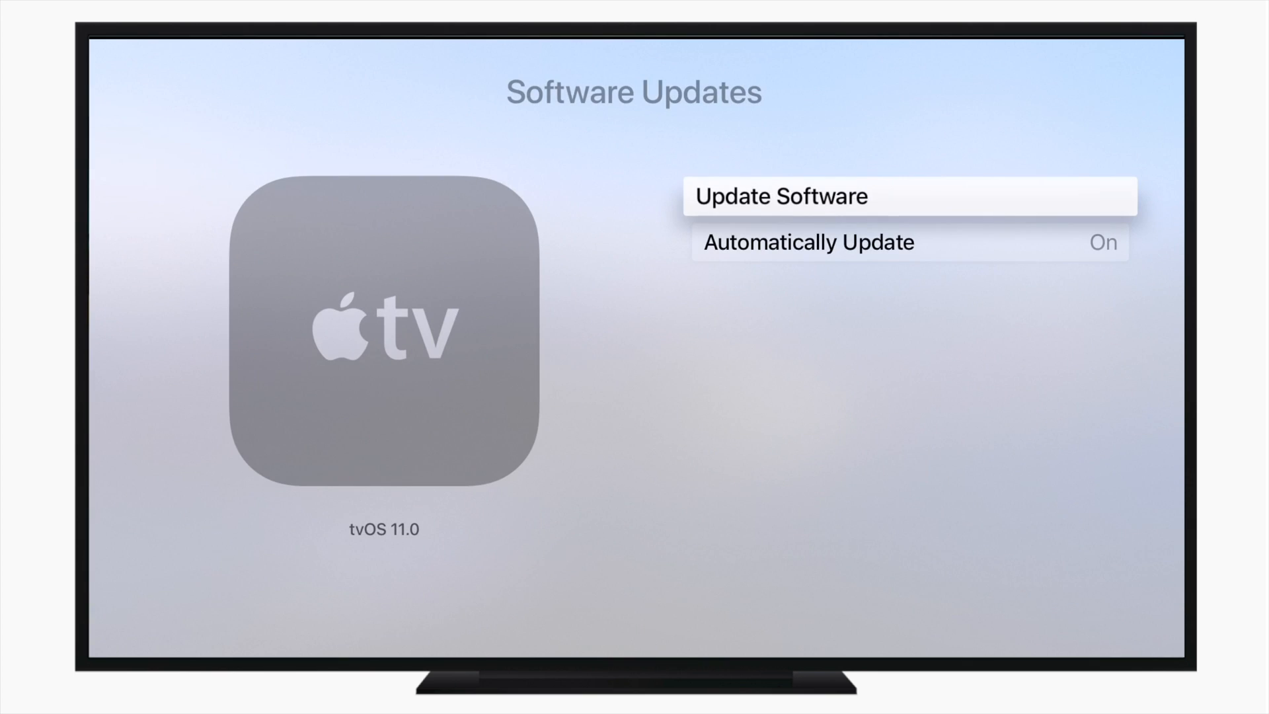